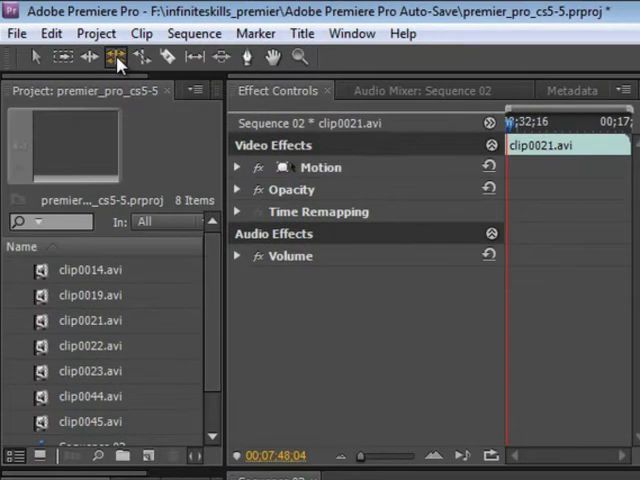
mouse_move(90, 57)
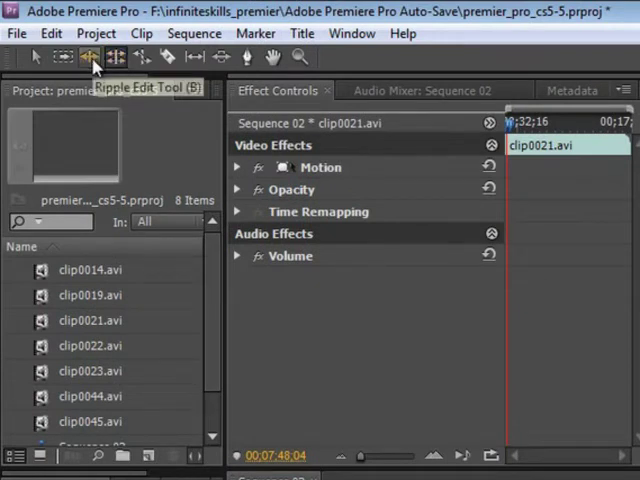
mouse_move(115, 57)
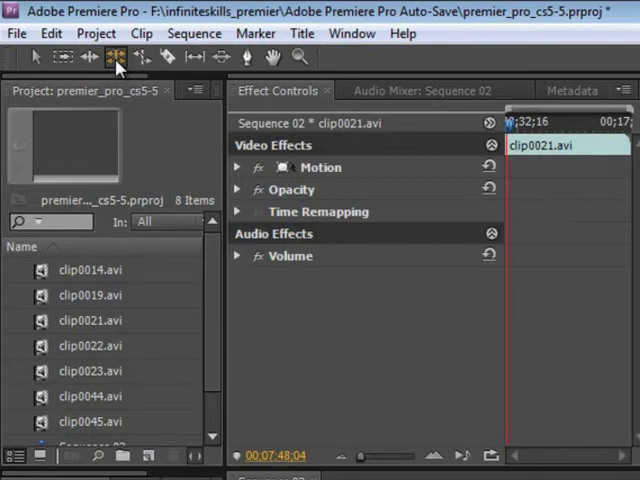
Step: Select the Rolling Edit Tool in the Tools panel
left_click(116, 57)
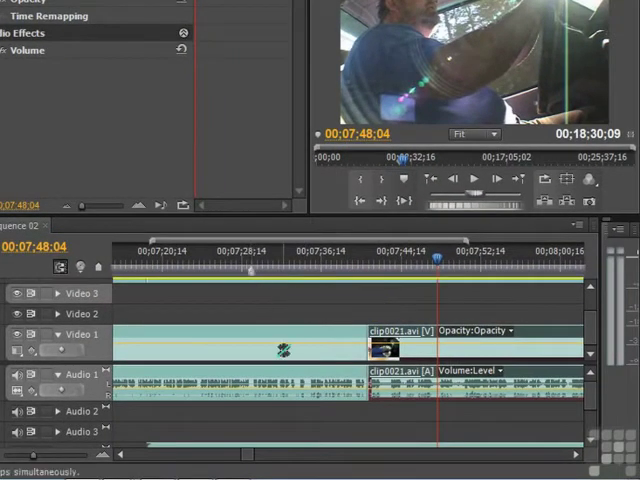
mouse_move(250, 275)
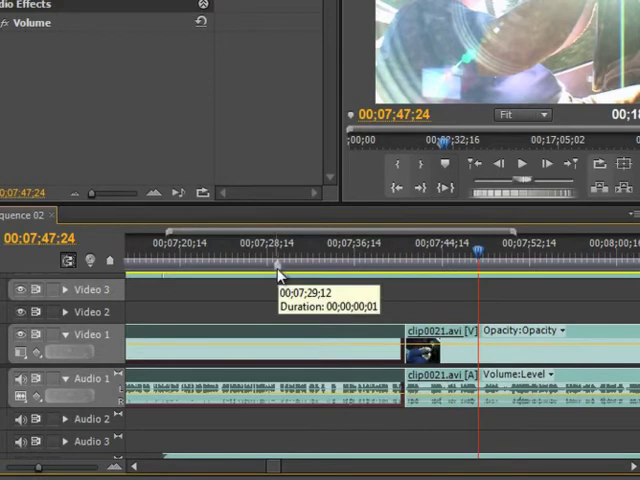
mouse_move(280, 280)
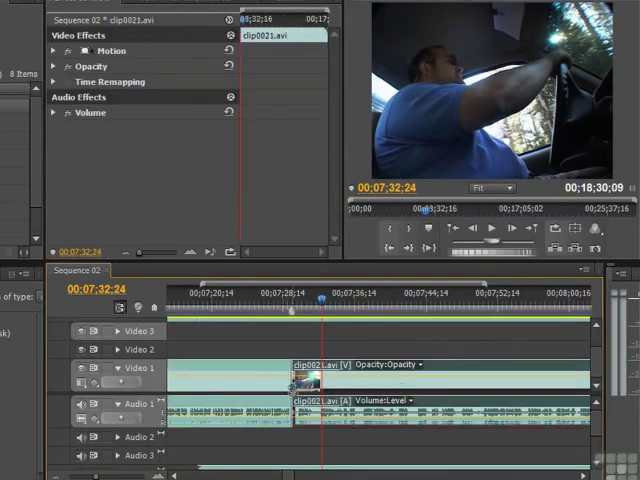
mouse_move(362, 318)
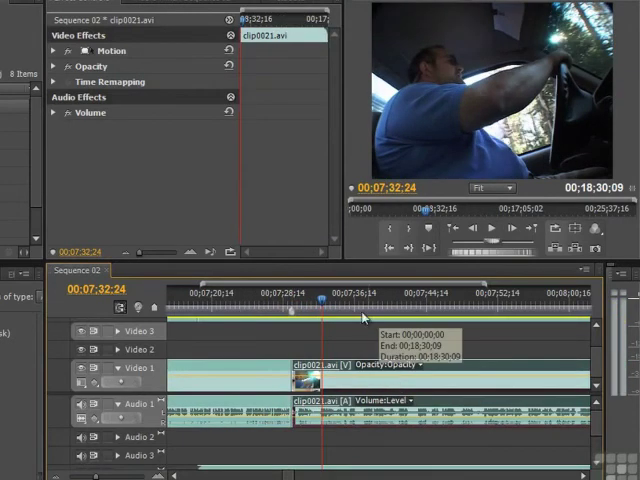
Step: Roll the clip0019/clip0021 edit point later to about 00;07;55;22
left_click(520, 313)
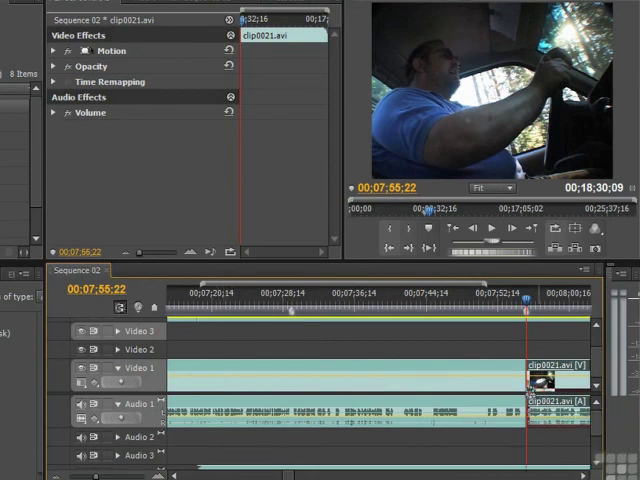
mouse_move(485, 390)
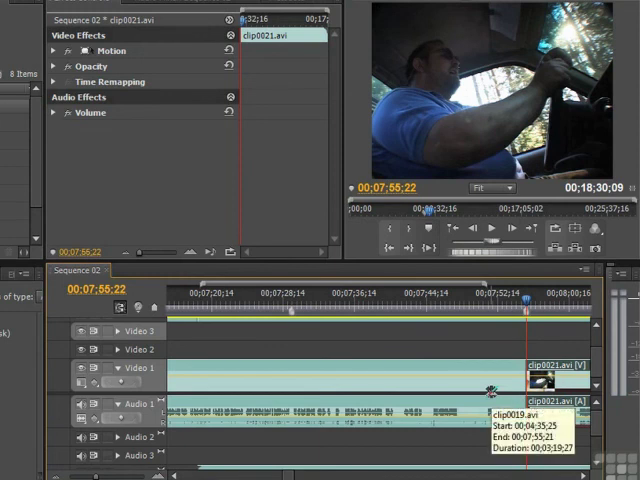